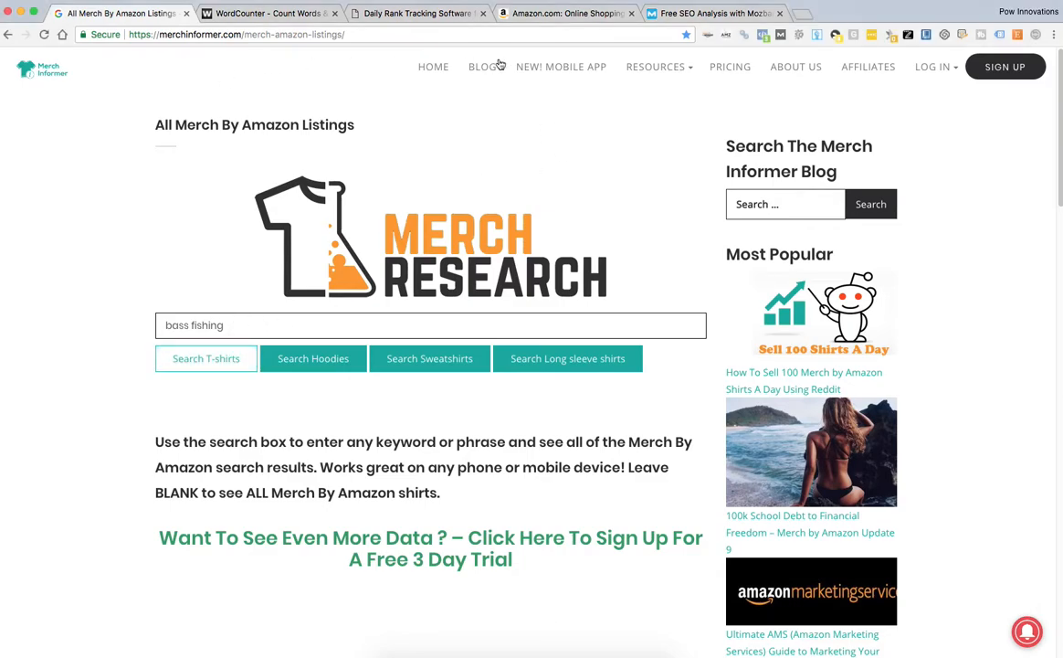
Run a Merch Informer T-shirt search for 'bass fishing' to open Amazon results
click(656, 66)
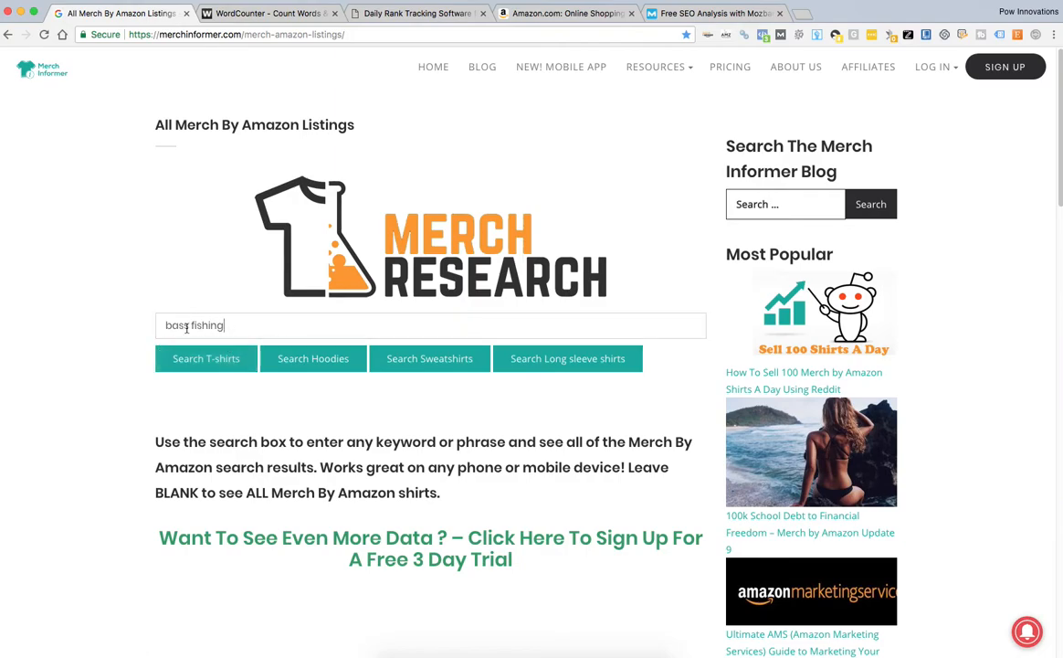
mouse_move(205, 359)
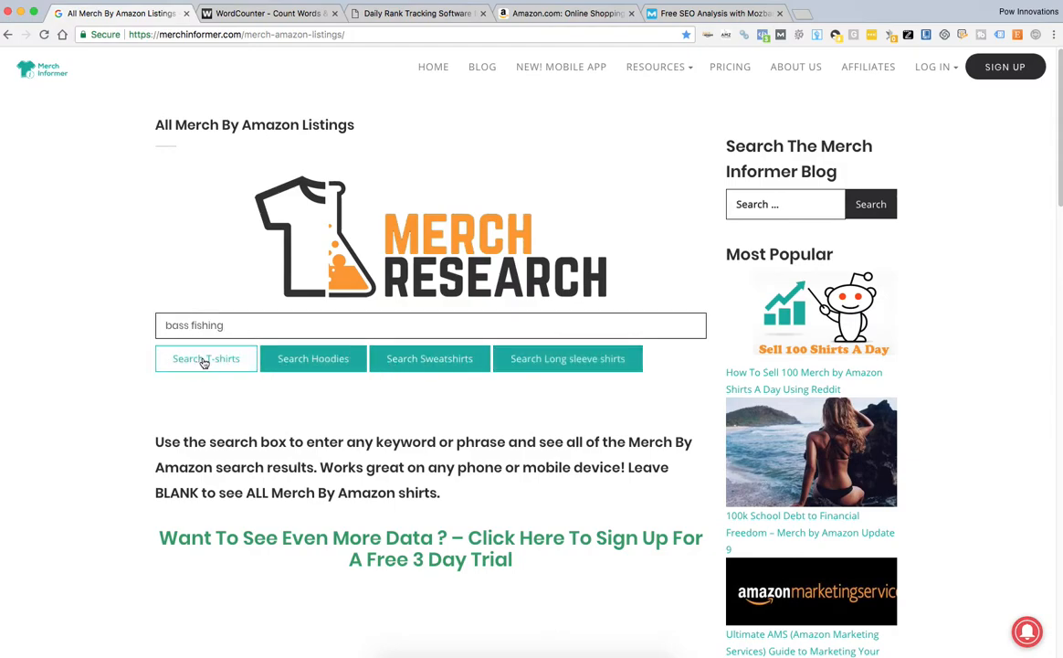
click(206, 358)
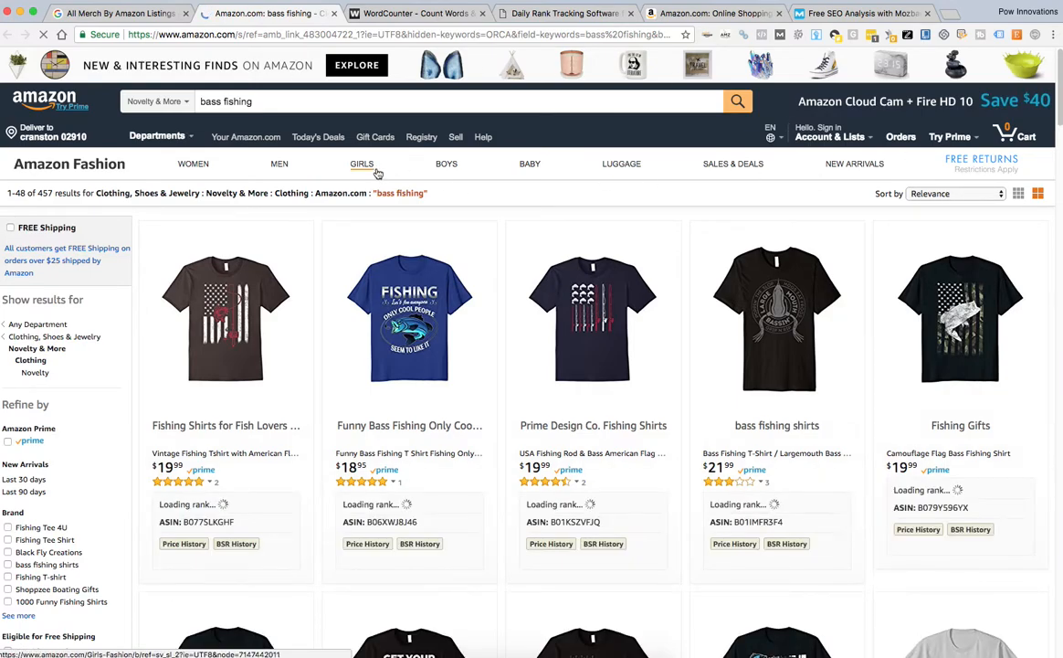
mouse_move(830, 136)
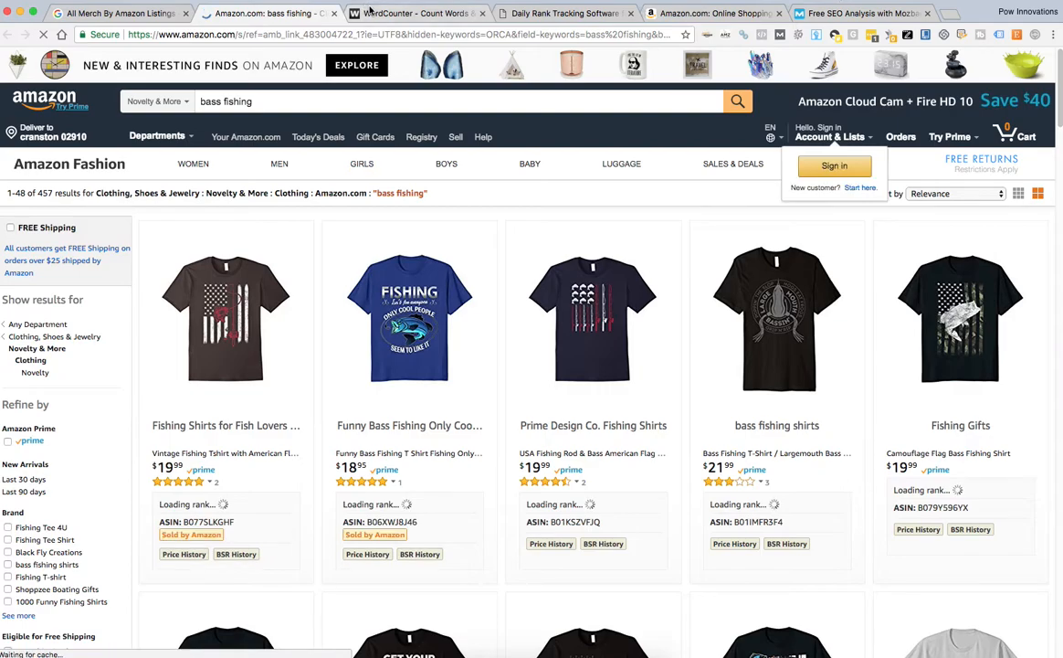
click(416, 13)
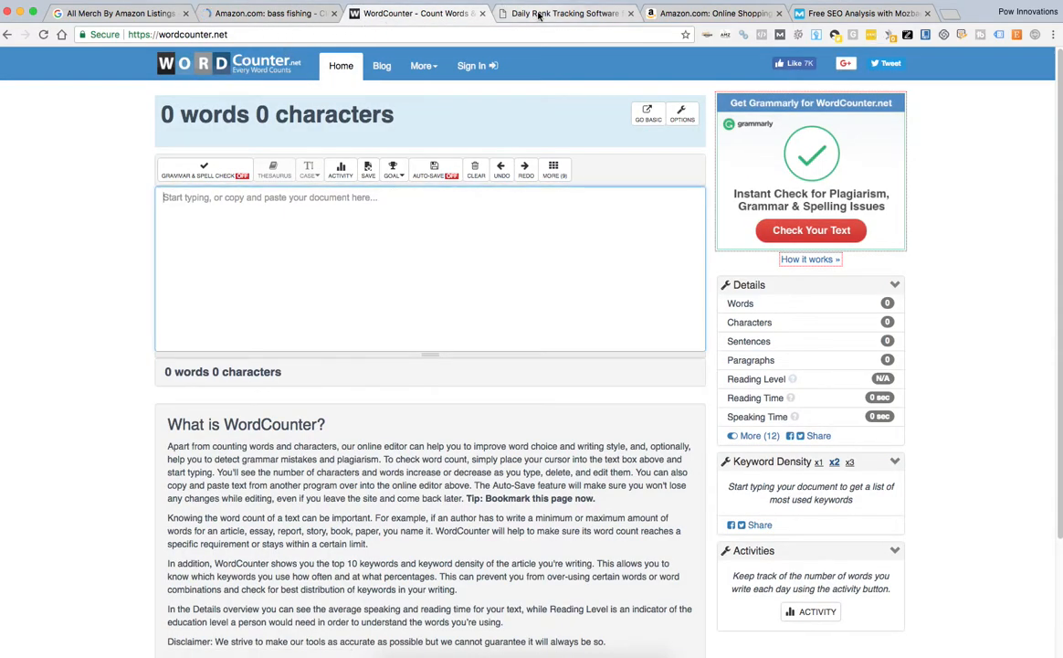
click(859, 13)
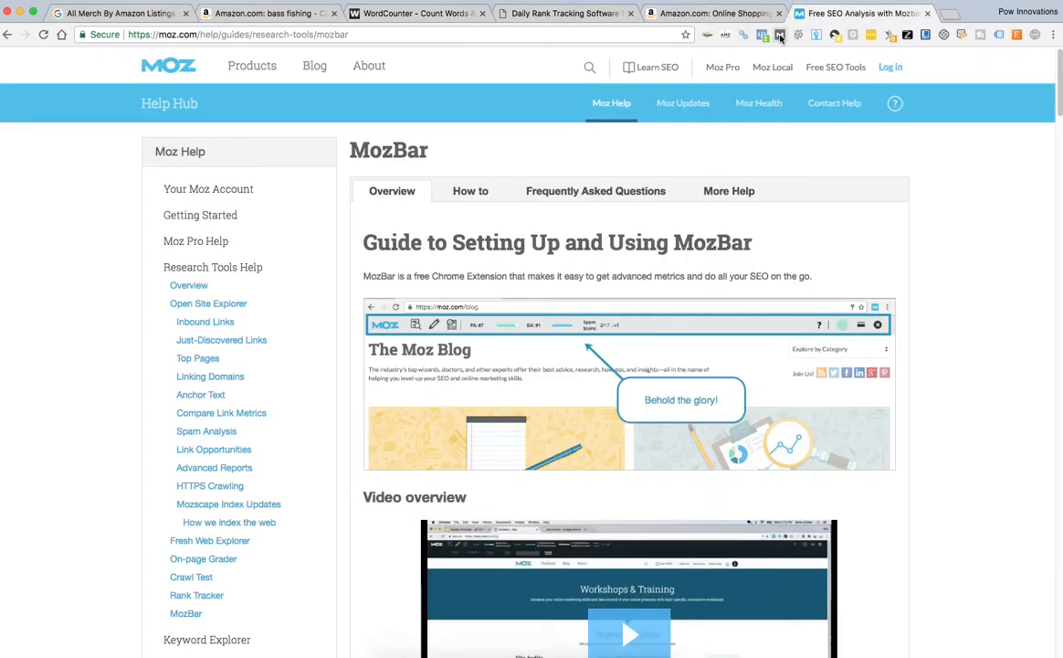
mouse_move(780, 34)
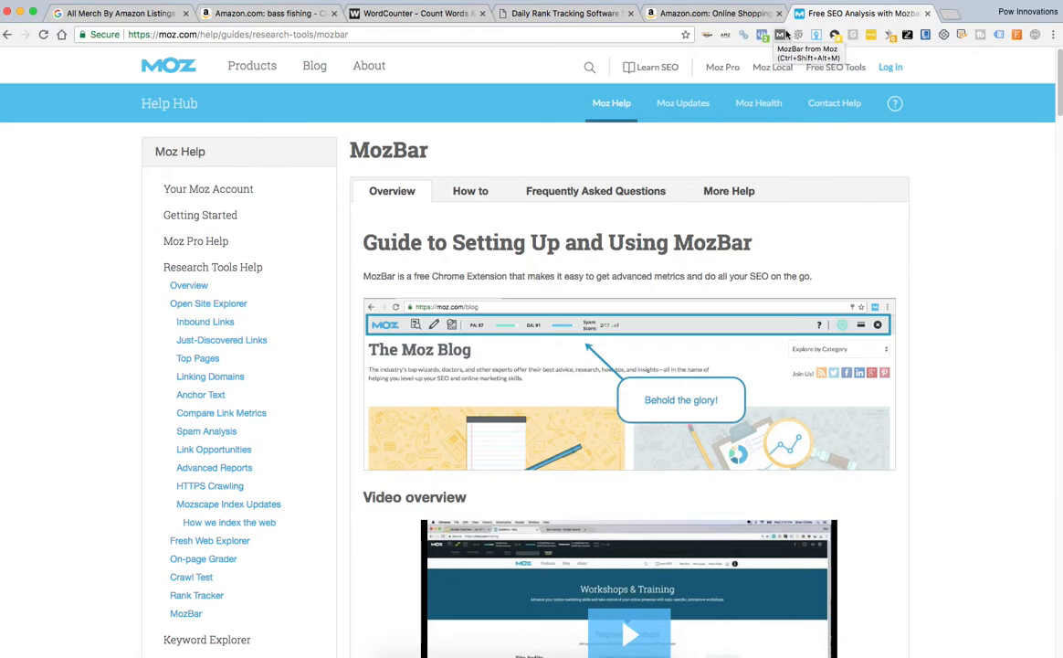
mouse_move(488, 62)
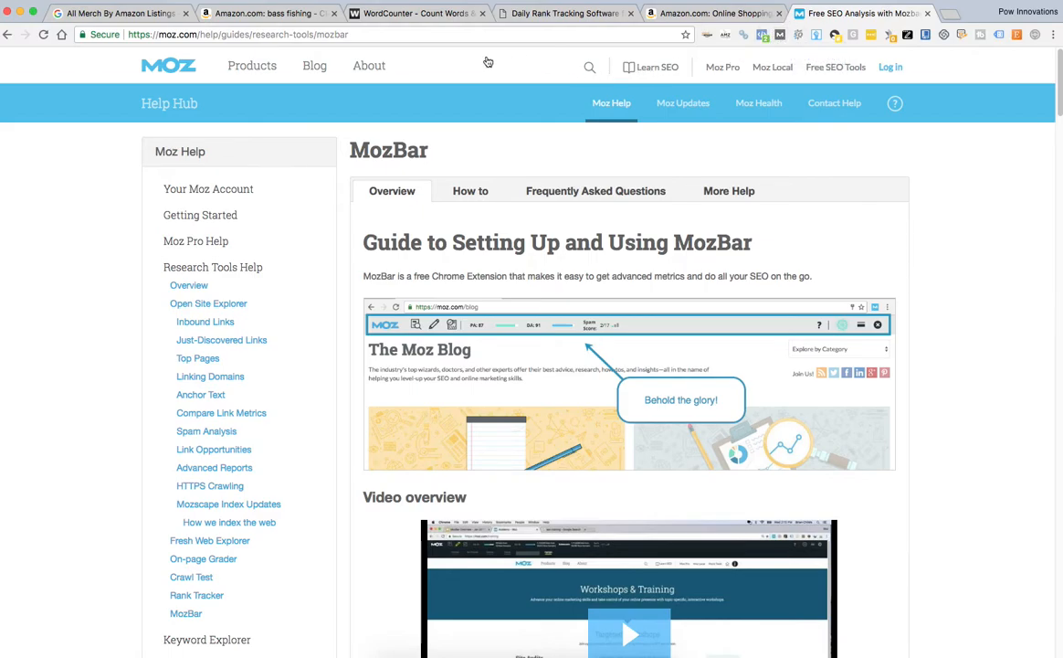
click(269, 13)
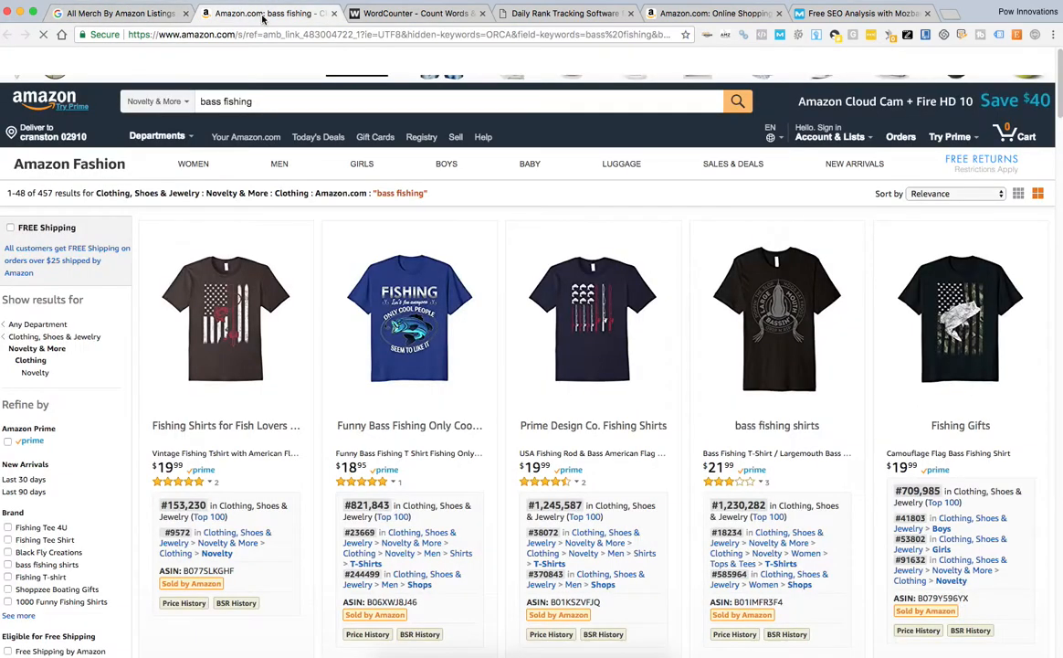
Turn on MozBar and scroll its on-page analysis down to the H2 listing titles
click(816, 35)
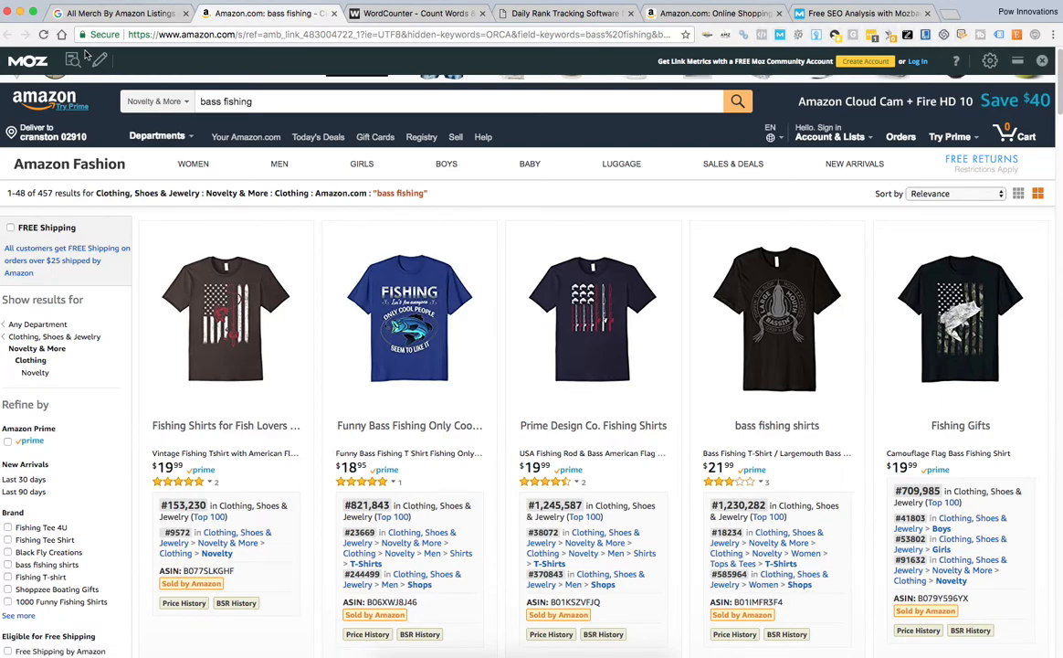
mouse_move(72, 60)
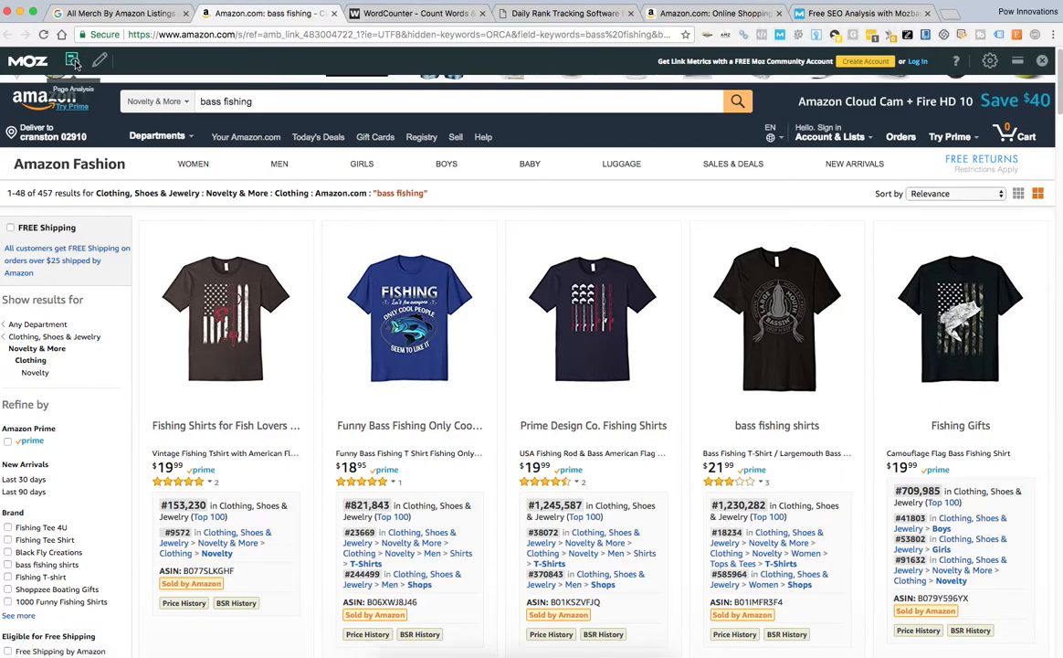
click(73, 60)
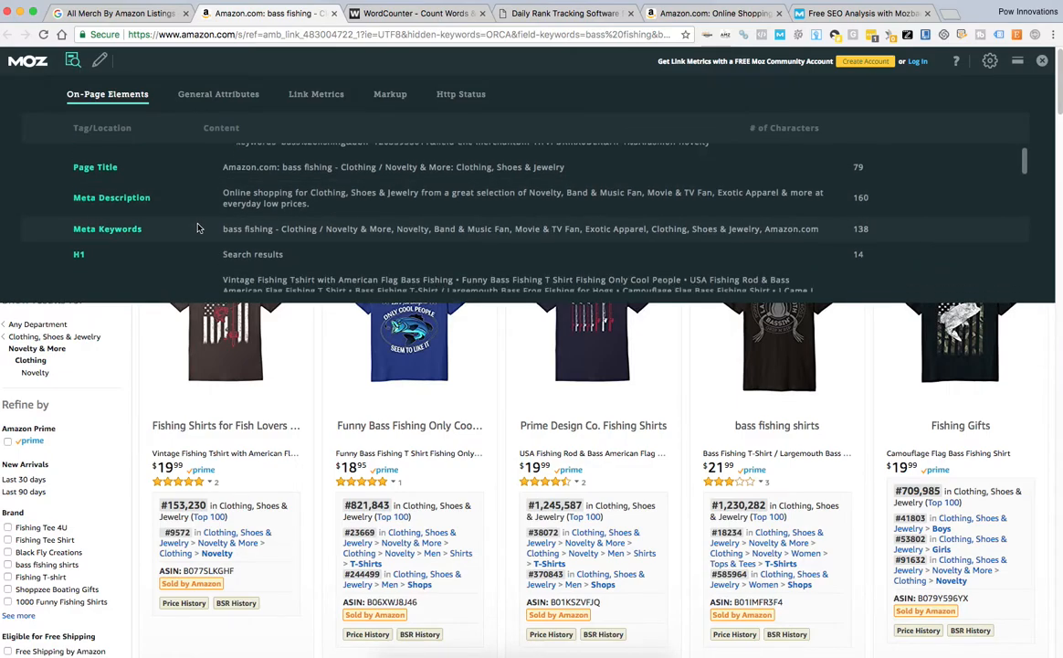
scroll(down, 3)
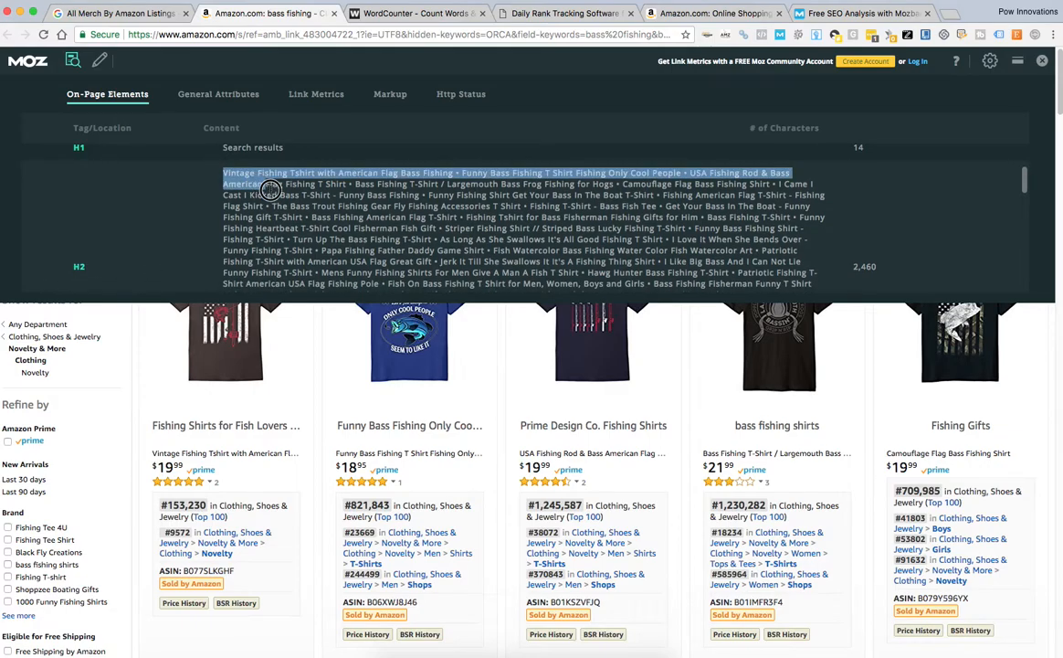
scroll(down, 3)
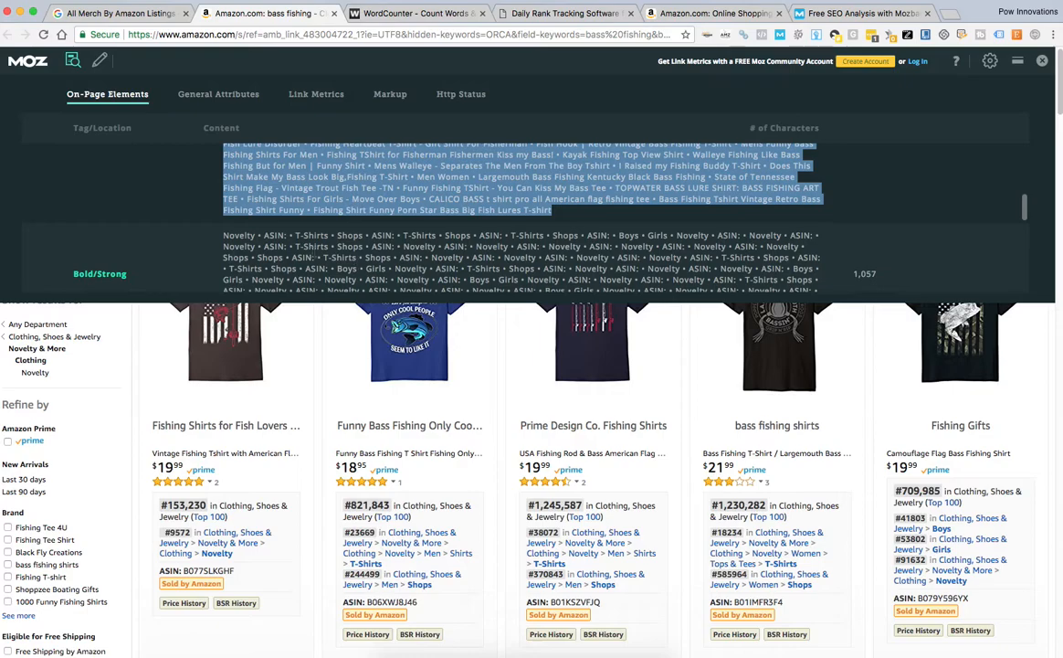
scroll(down, 3)
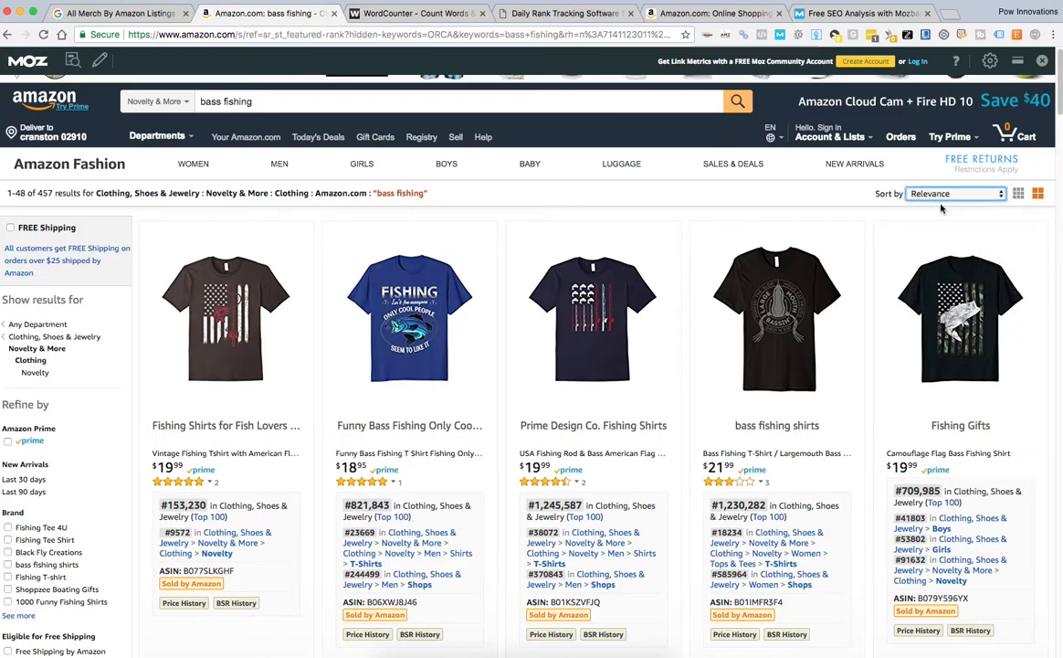
Sort bass fishing results by Featured and reopen MozBar's on-page analysis
click(955, 193)
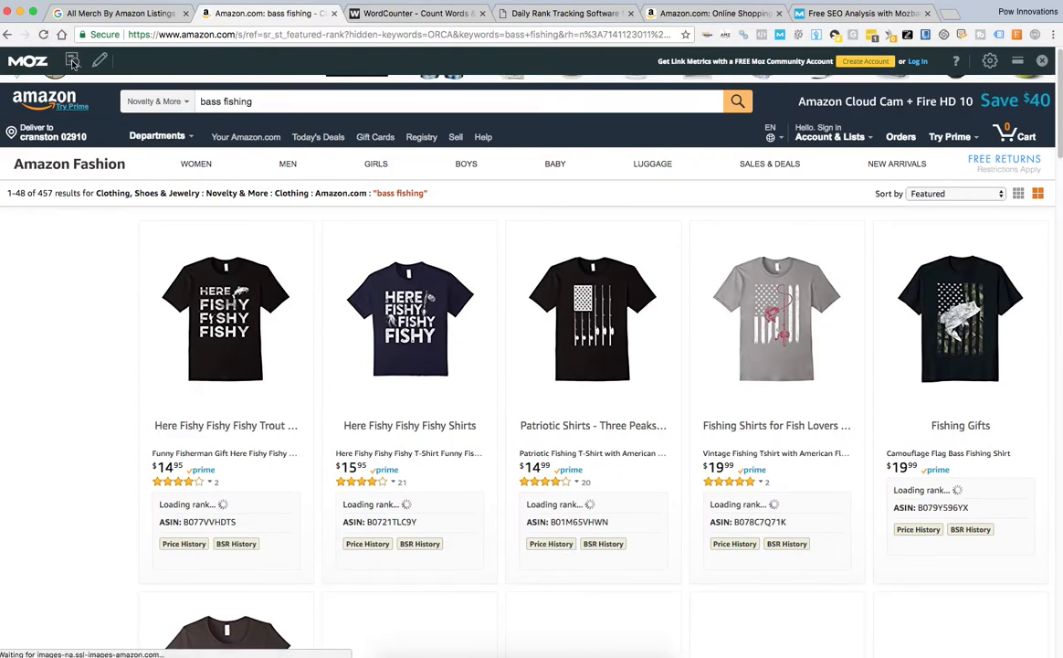
click(73, 60)
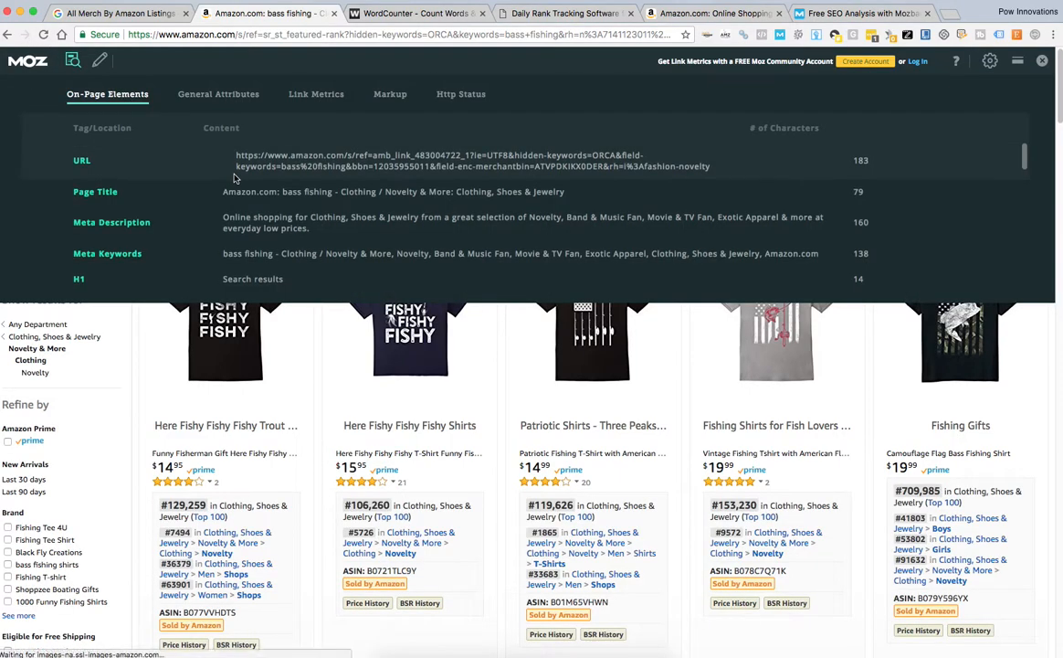
scroll(down, 3)
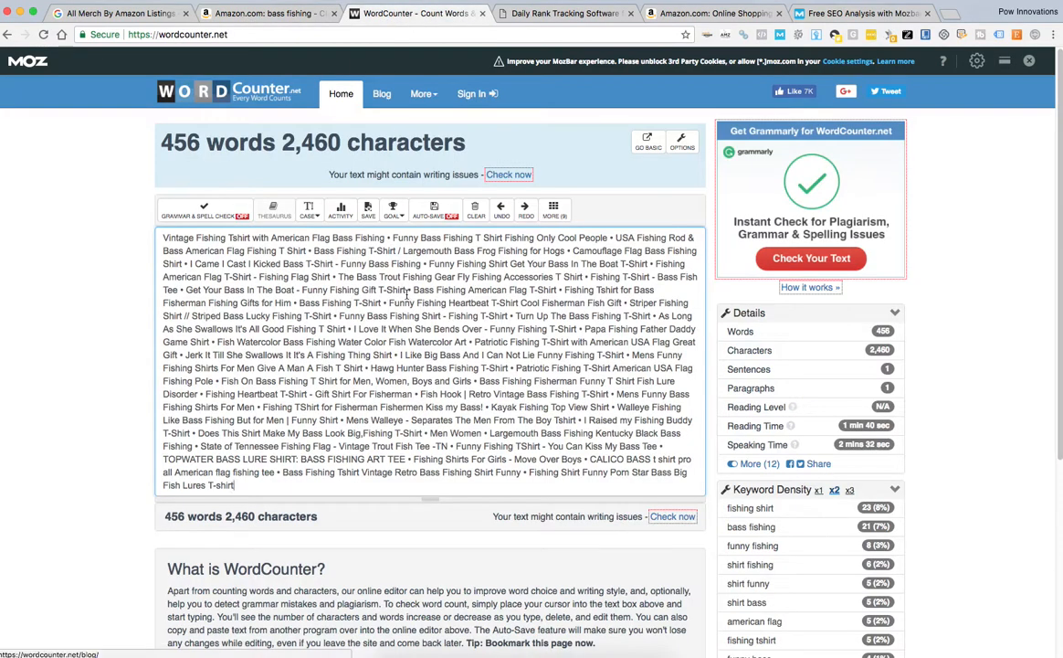
Scroll down WordCounter past the second pasted H2 batch, now 913 words
scroll(down, 3)
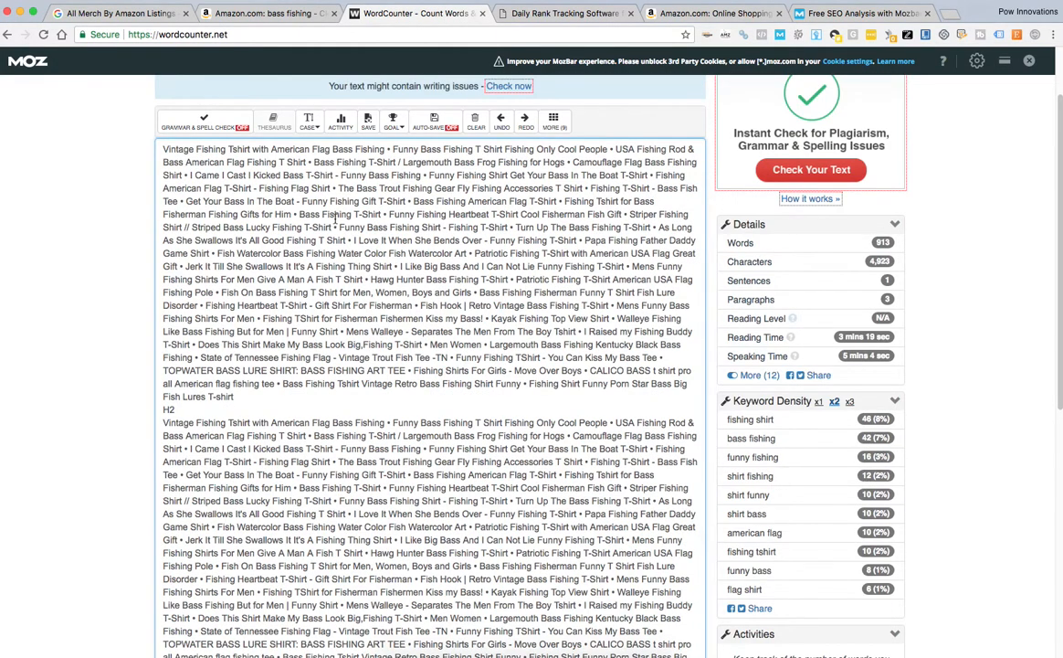
Search Amazon's Novelty & More section for 'bass fishing t-shirts'
click(715, 12)
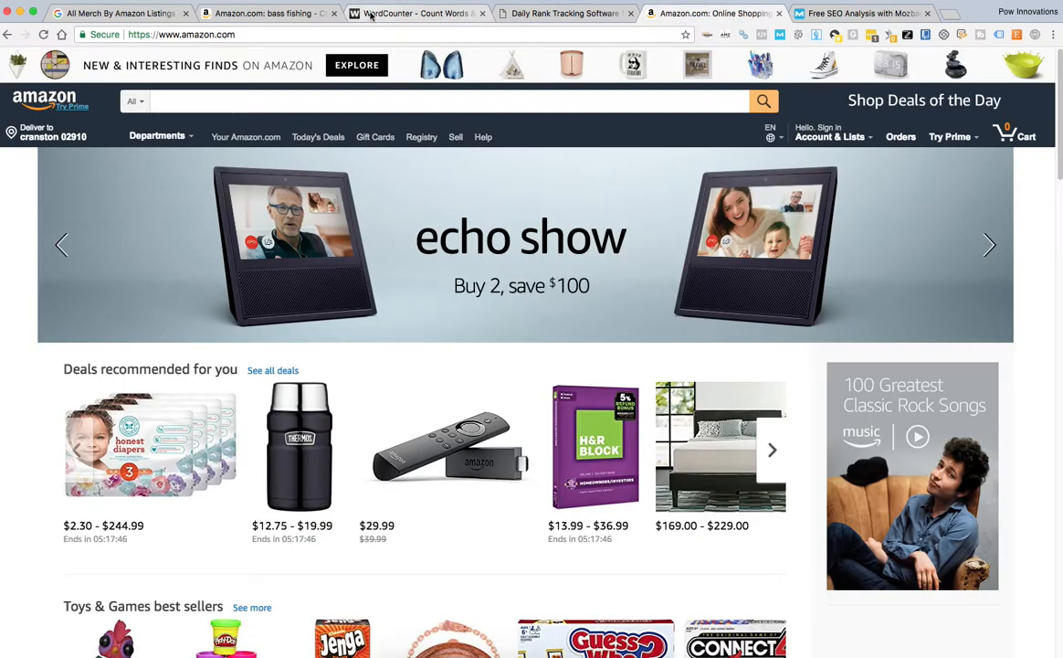
click(268, 13)
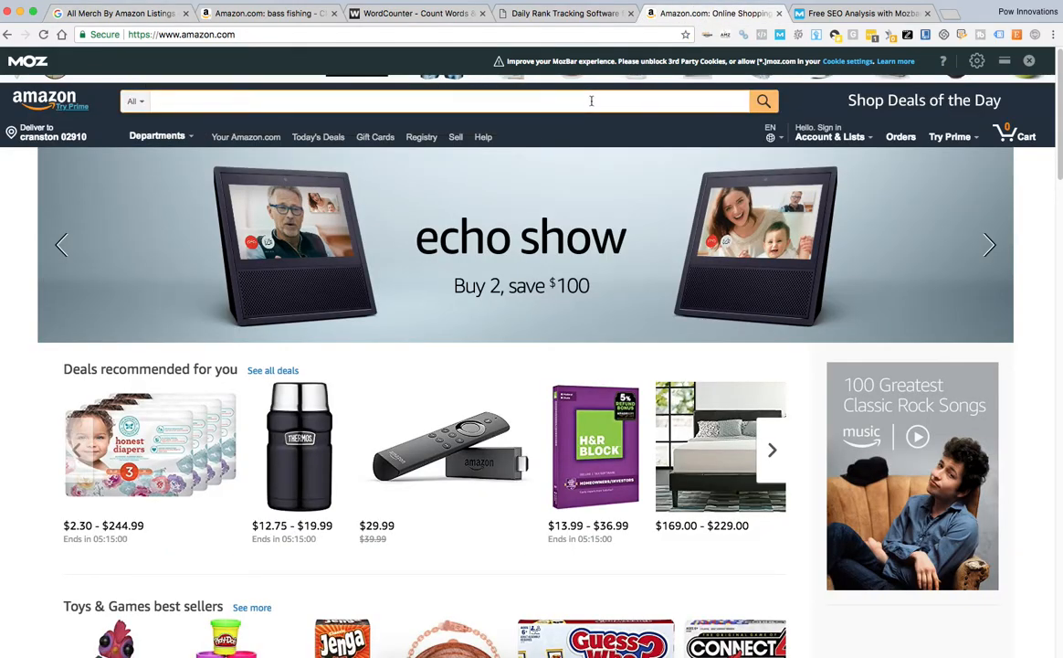
text(bass fas)
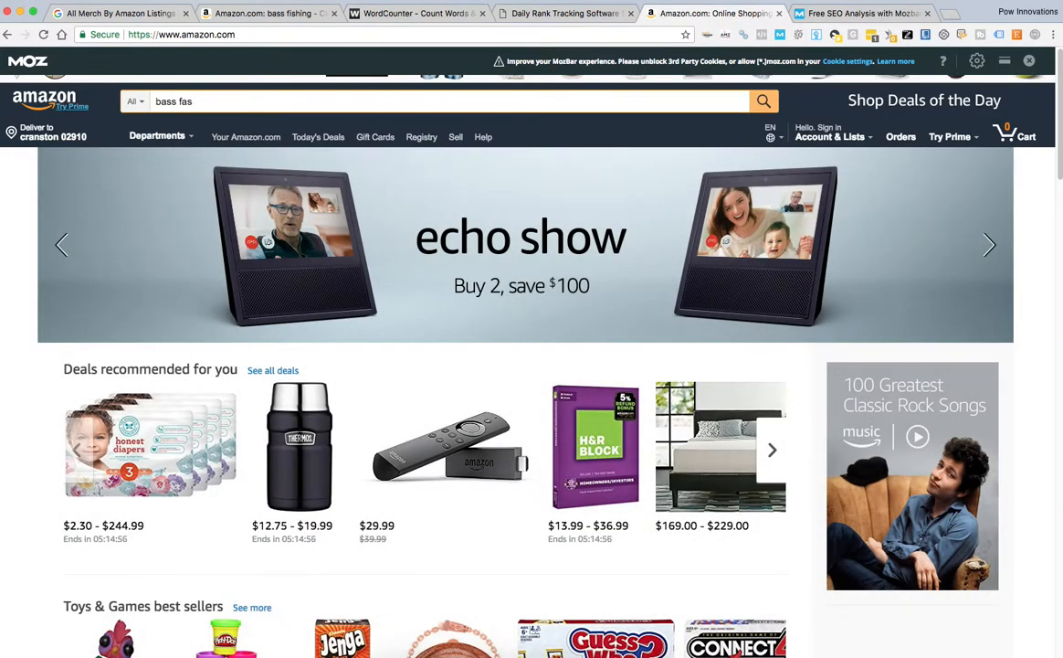
text(bass fish)
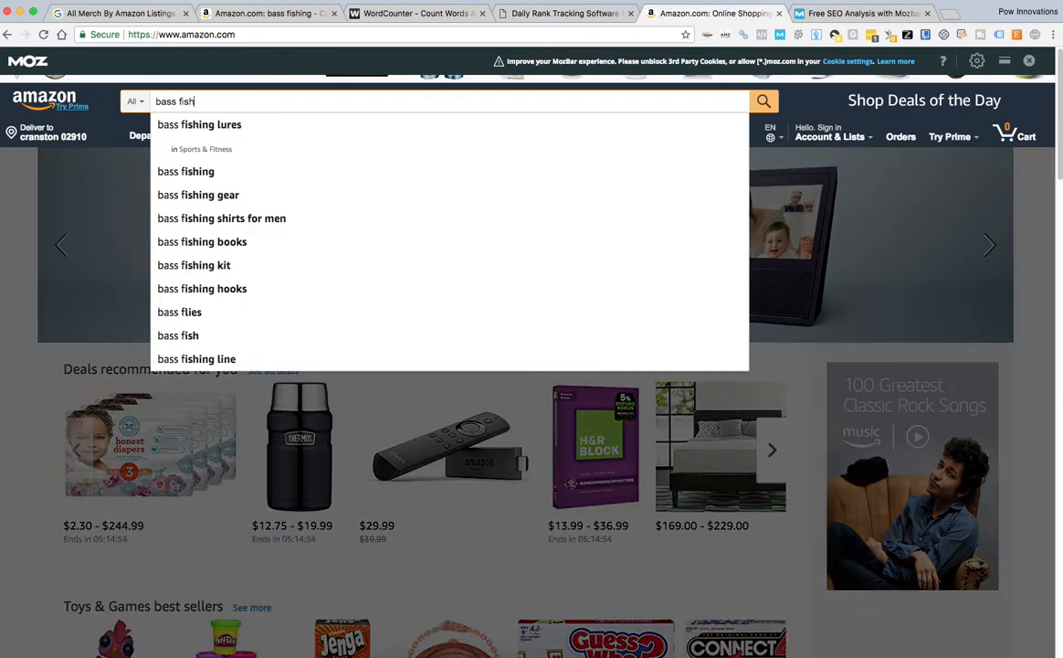
key(backspace)
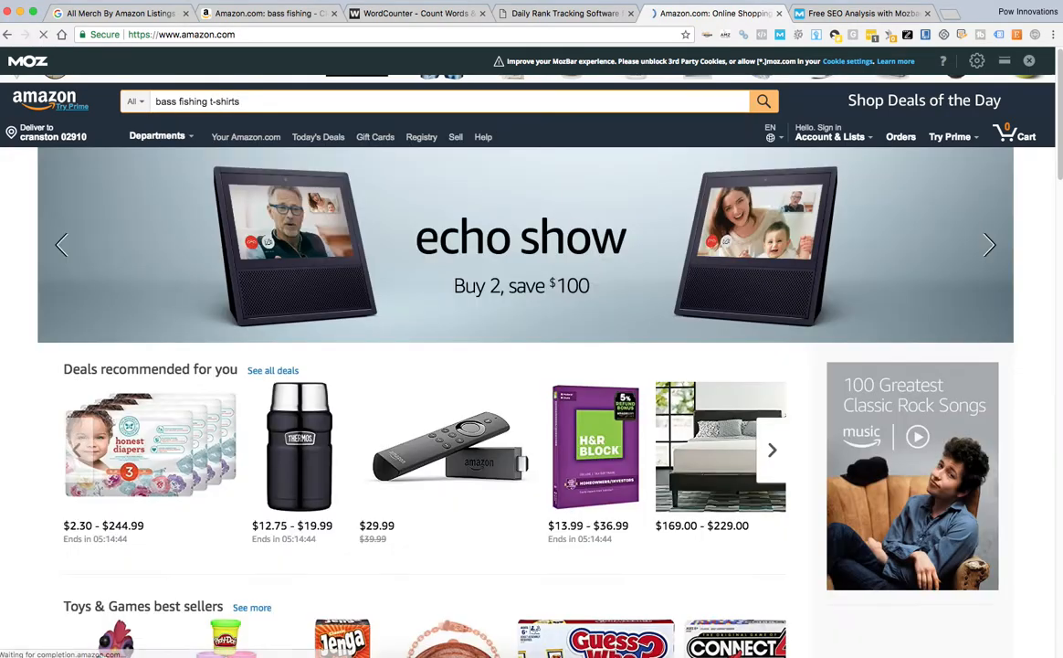
click(764, 101)
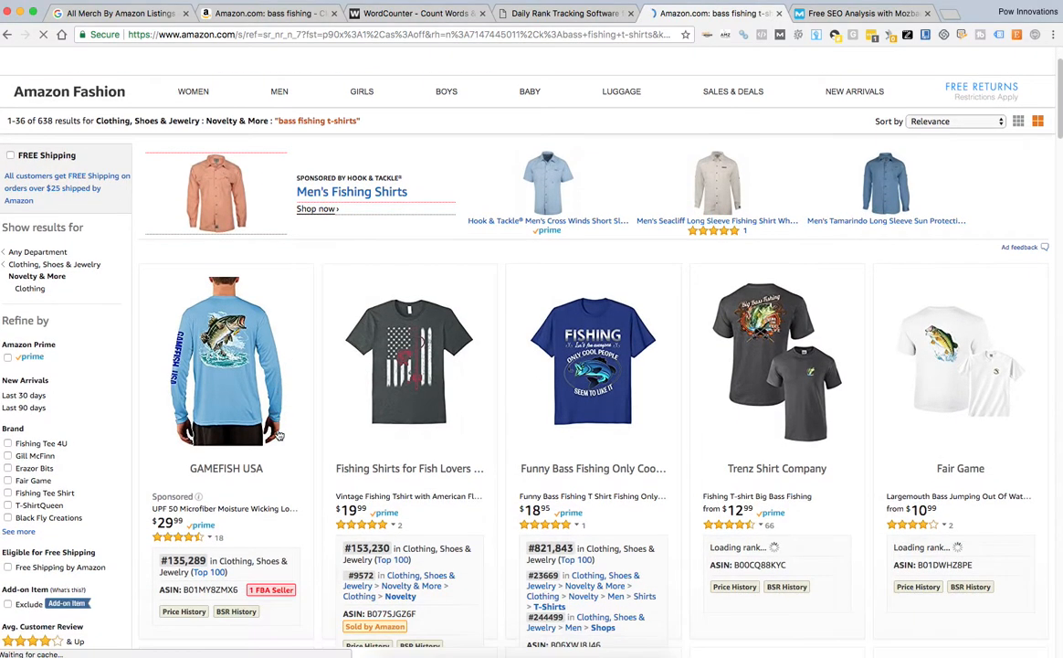
Select the bass fishing t-shirts H2 titles in MozBar and check WordCounter
scroll(down, 3)
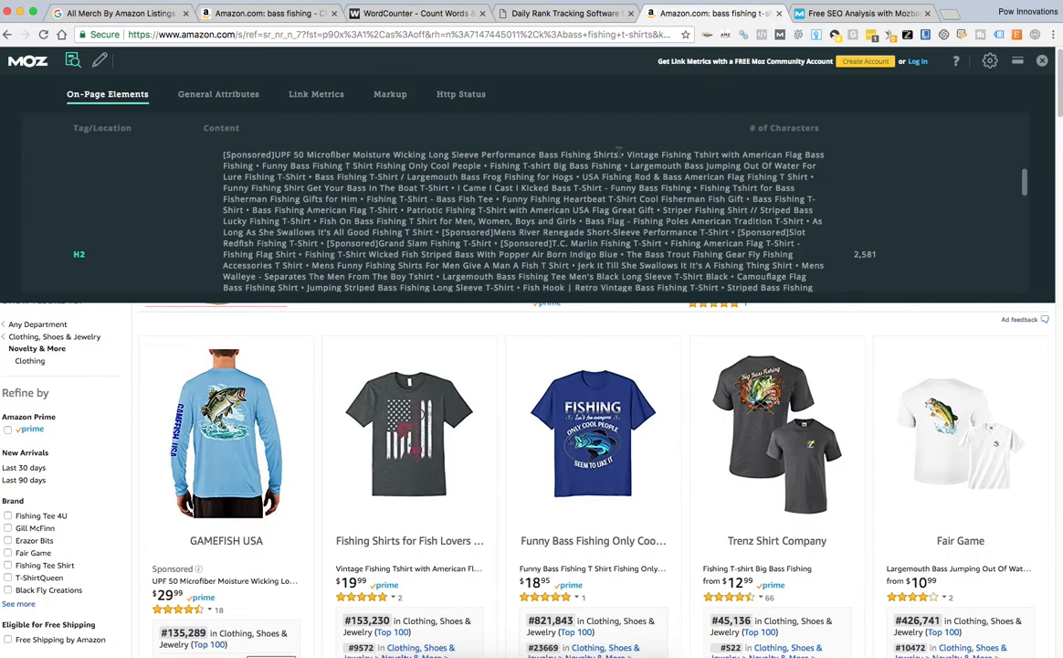
drag(621, 154, 680, 257)
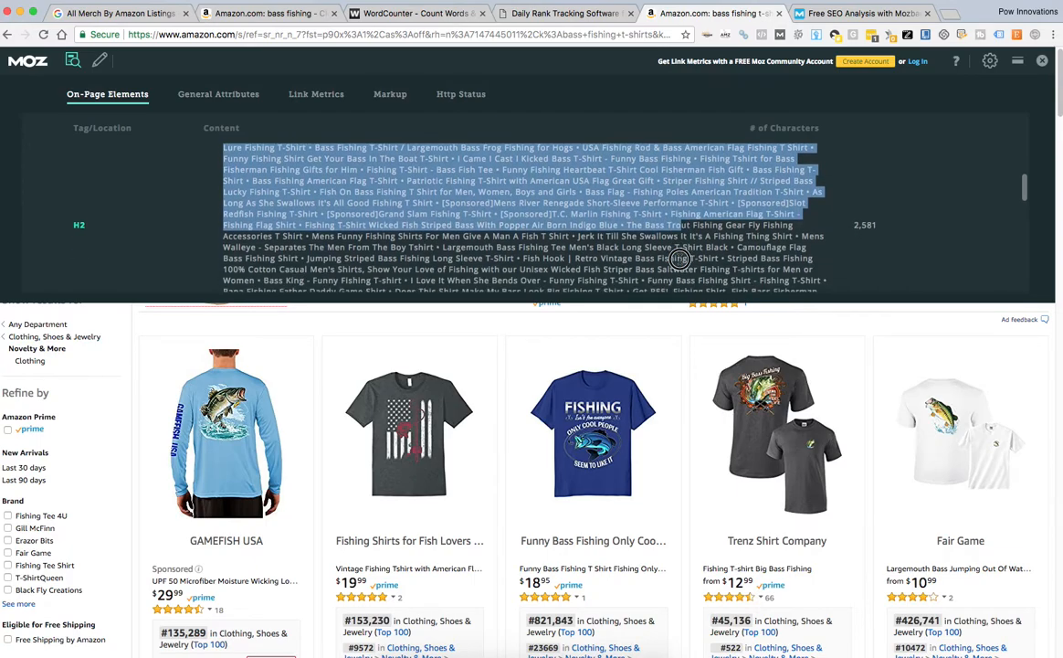
scroll(down, 3)
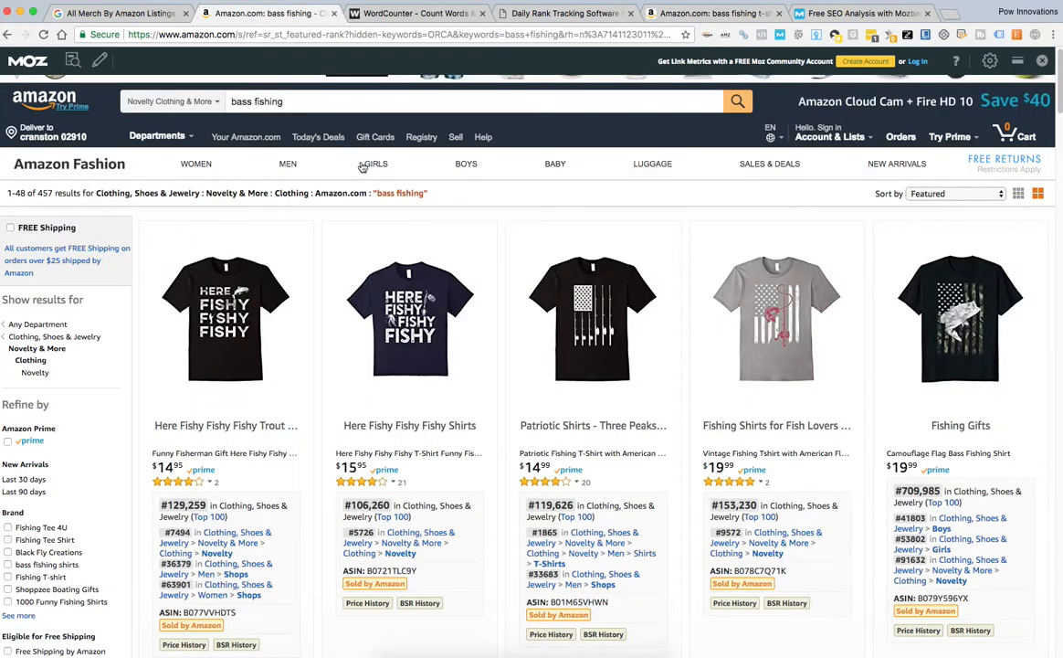
click(415, 13)
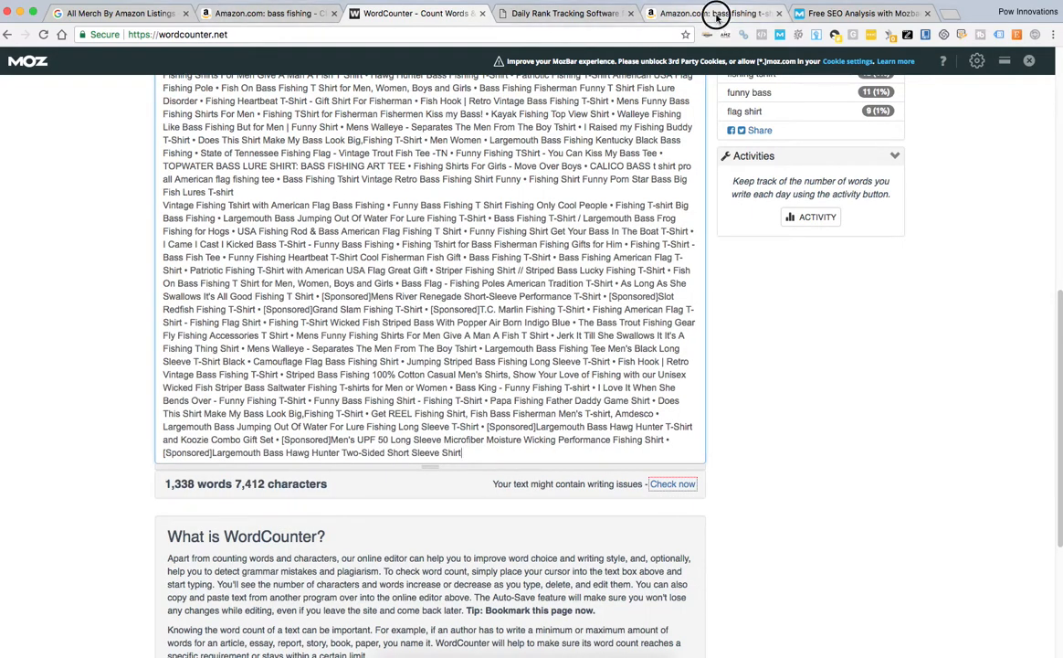
click(713, 13)
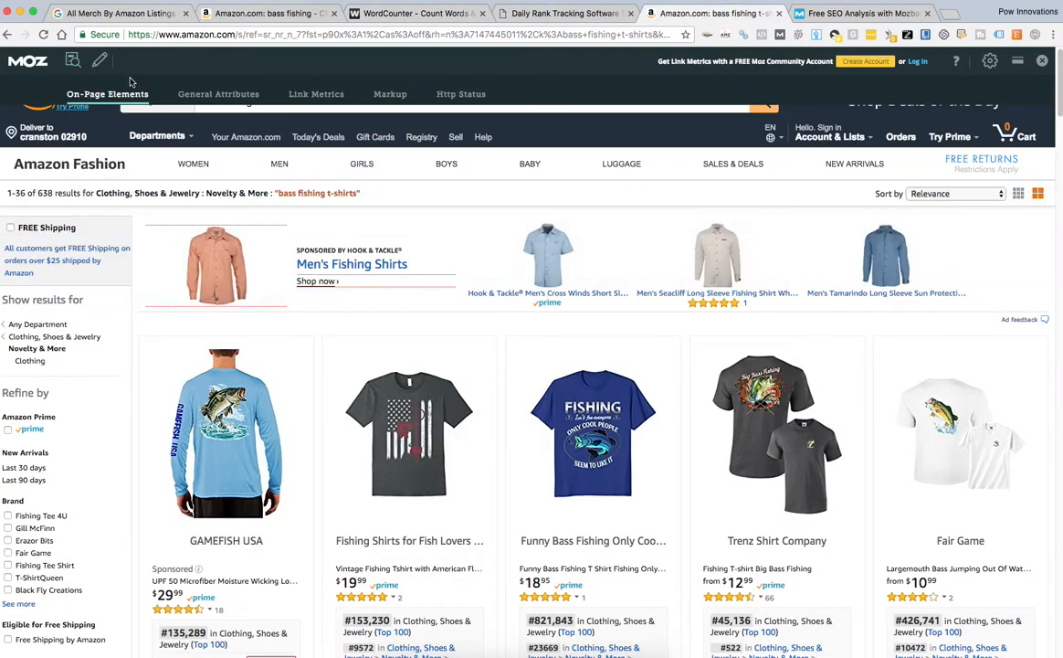
Sort t-shirt results by Featured and select all H2 titles in MozBar's analysis
click(955, 193)
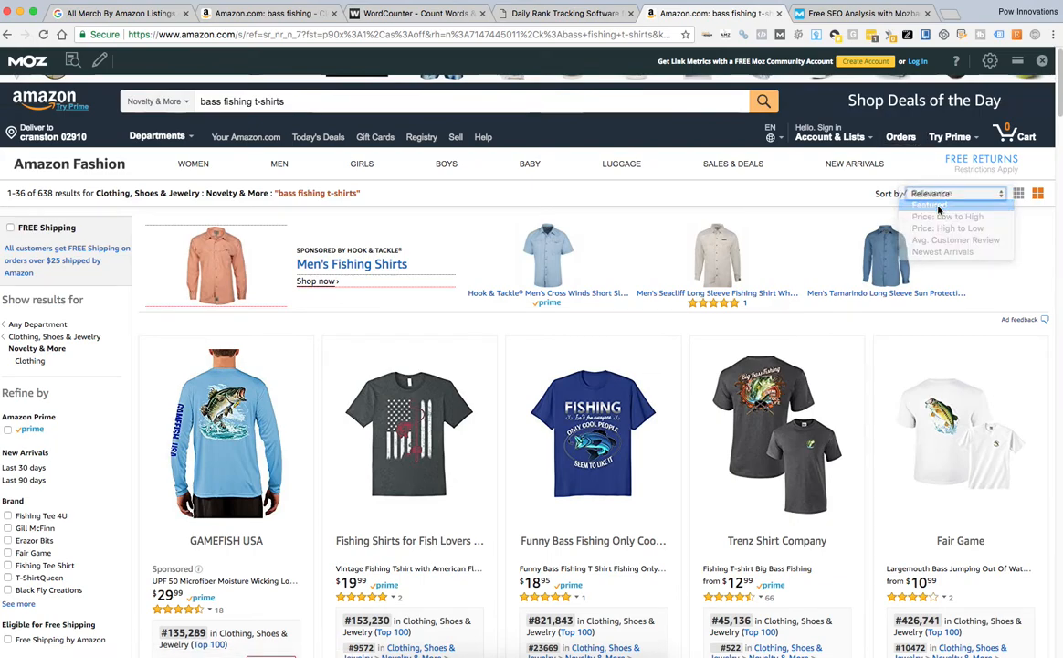
click(929, 205)
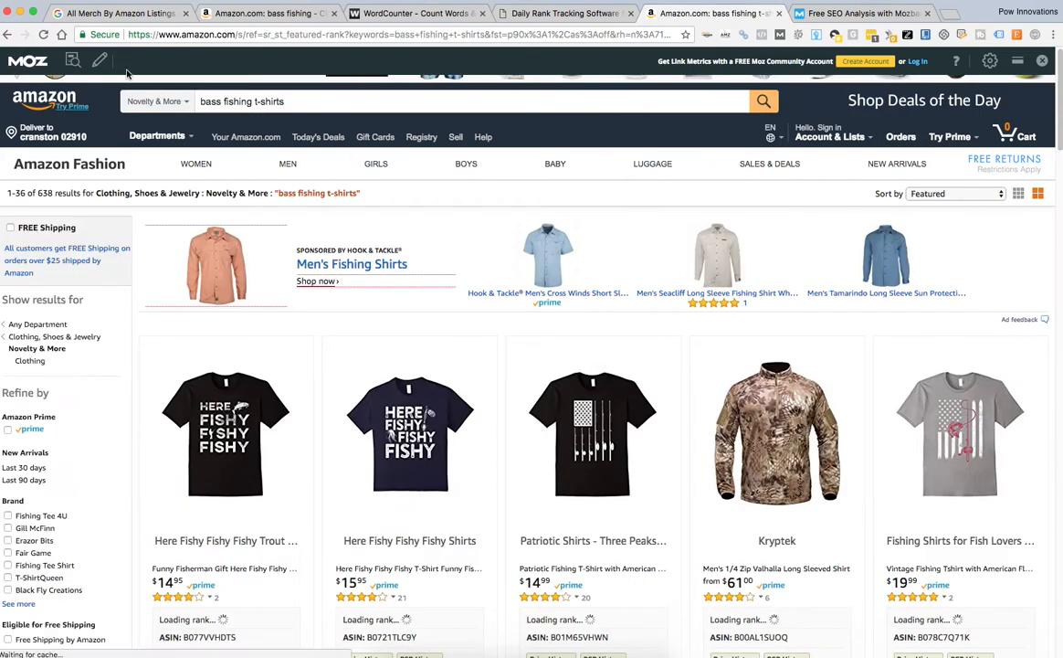
click(72, 61)
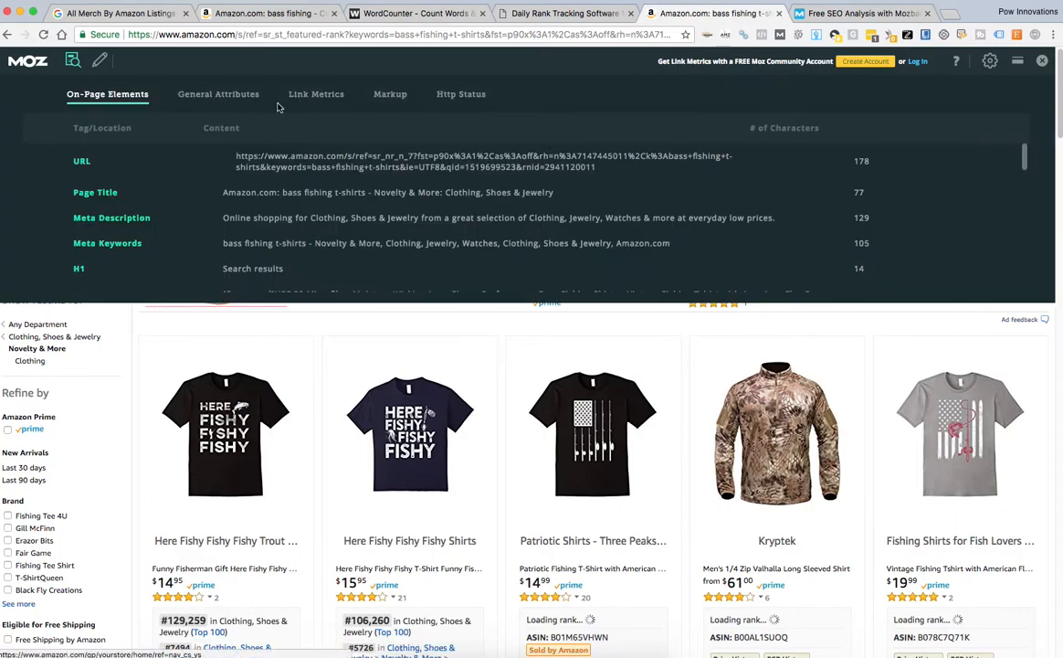
scroll(down, 3)
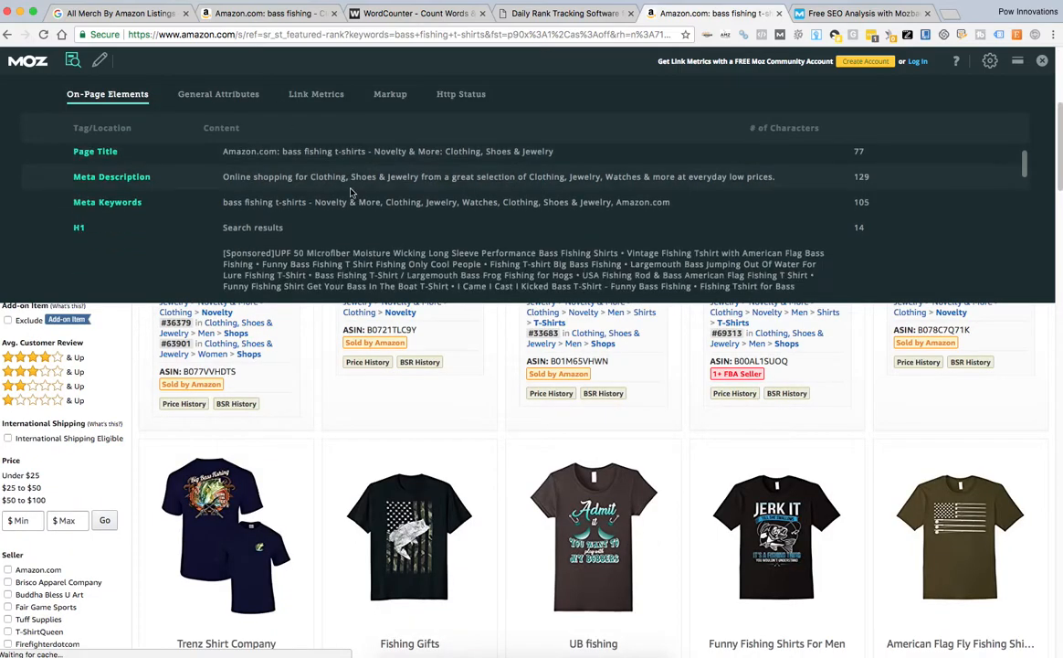
scroll(down, 3)
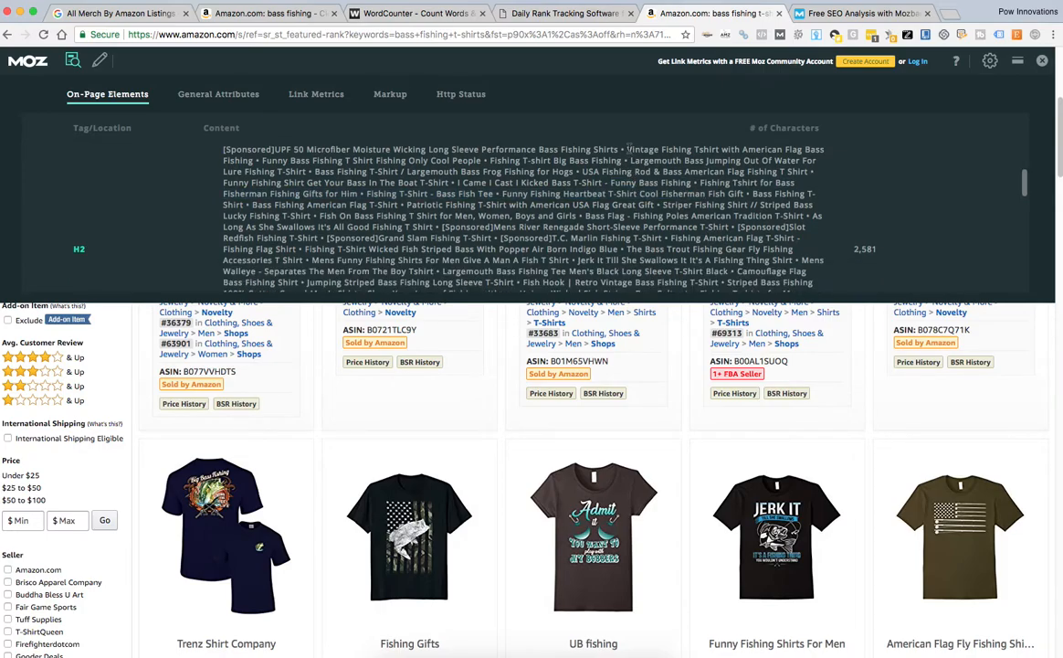
drag(626, 149, 772, 281)
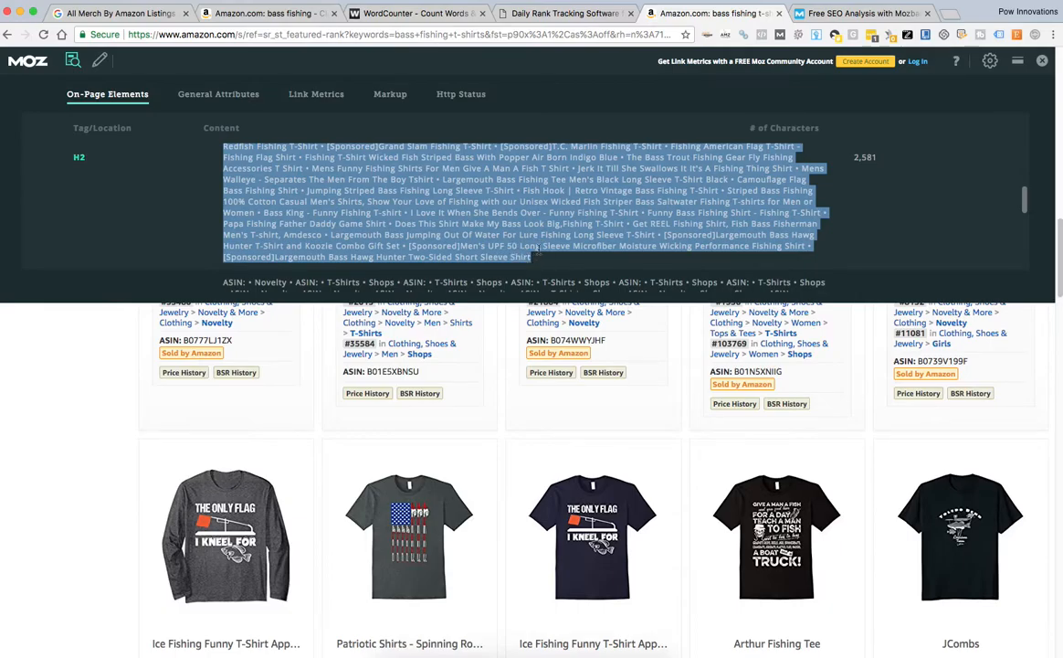
click(416, 13)
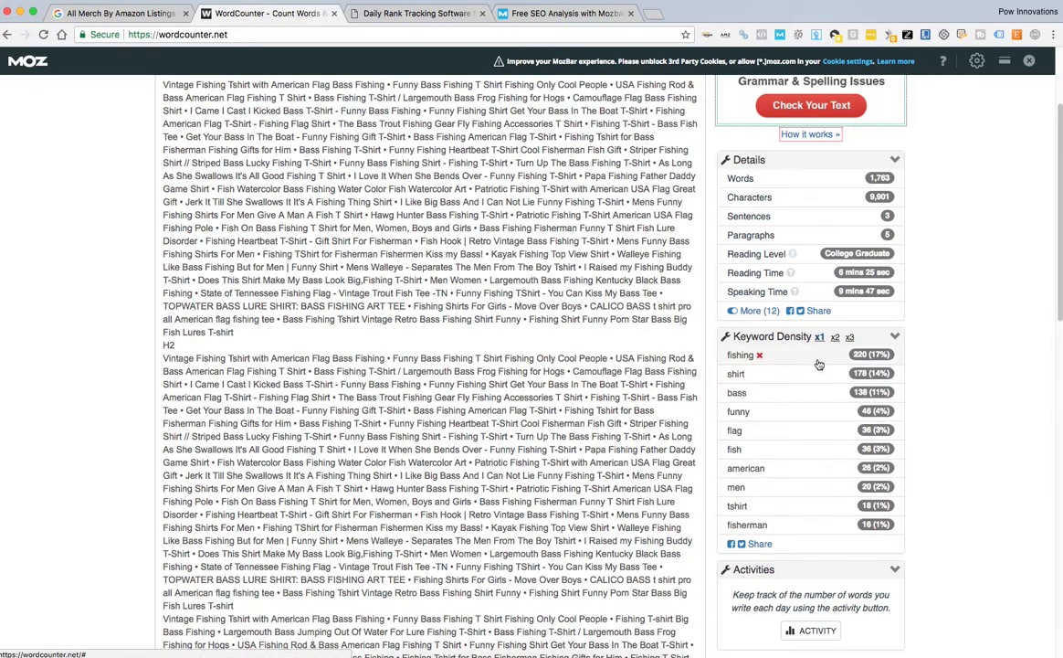
Show two-word then three-word keyword density, led by 'bass fishing shirt'
click(835, 337)
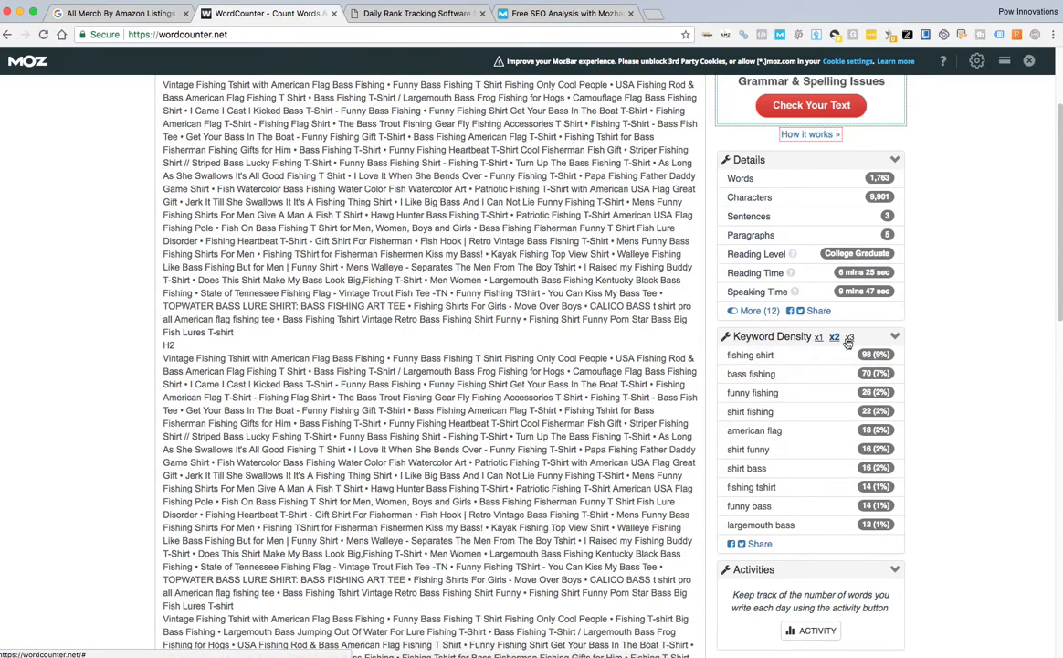
click(849, 321)
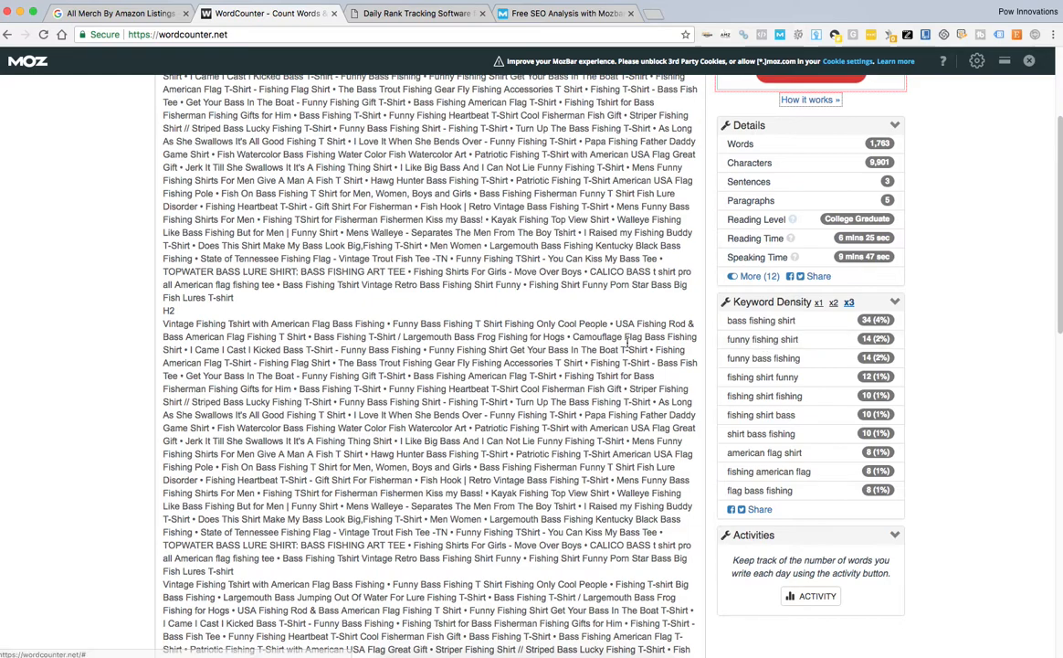
mouse_move(761, 319)
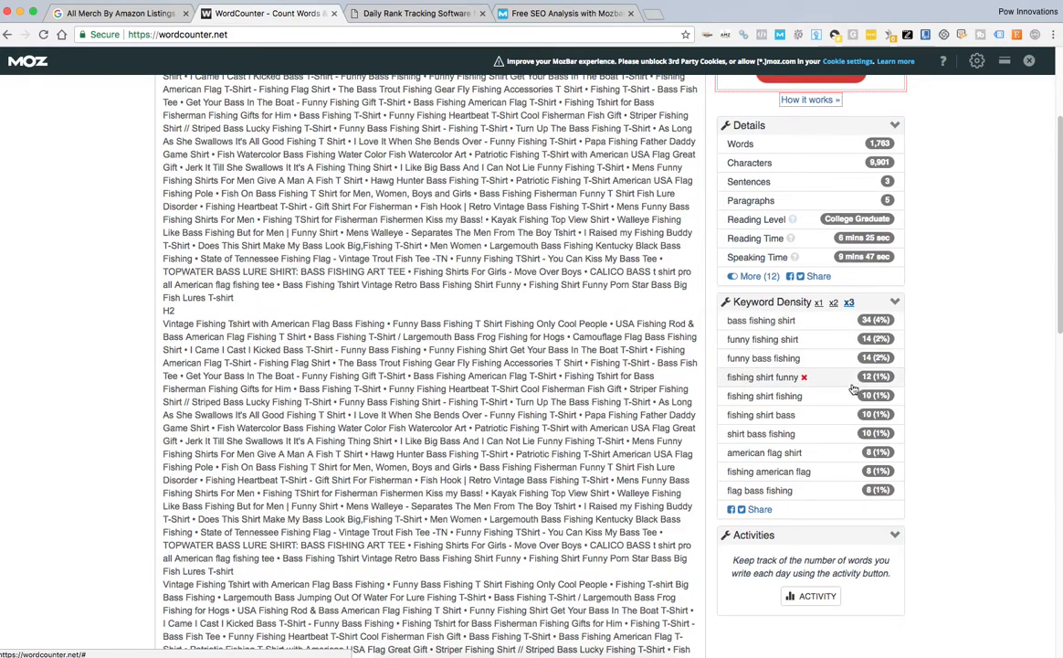
mouse_move(722, 391)
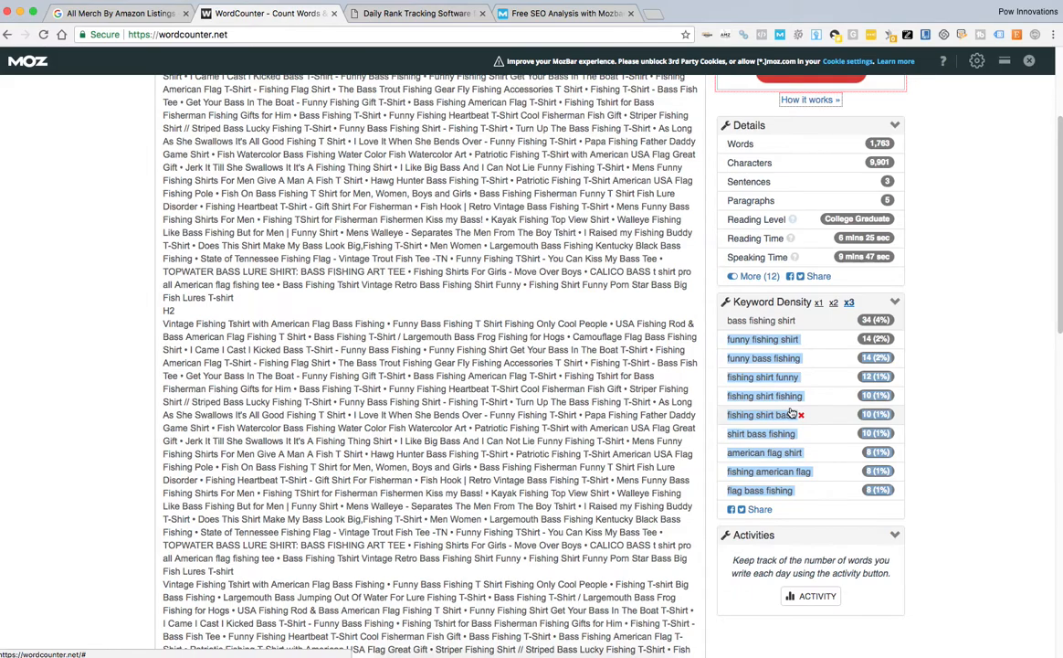
Select the nine pasted three-word phrases below the titles, 'funny fishing shirt' to 'flag bass fishing'
scroll(down, 3)
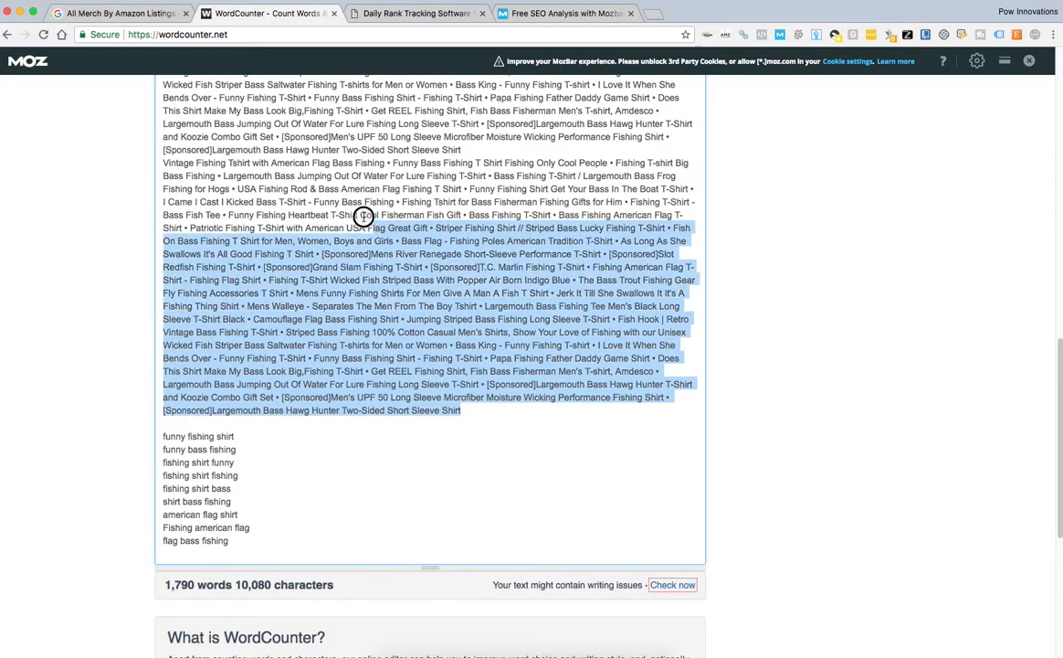
scroll(down, 3)
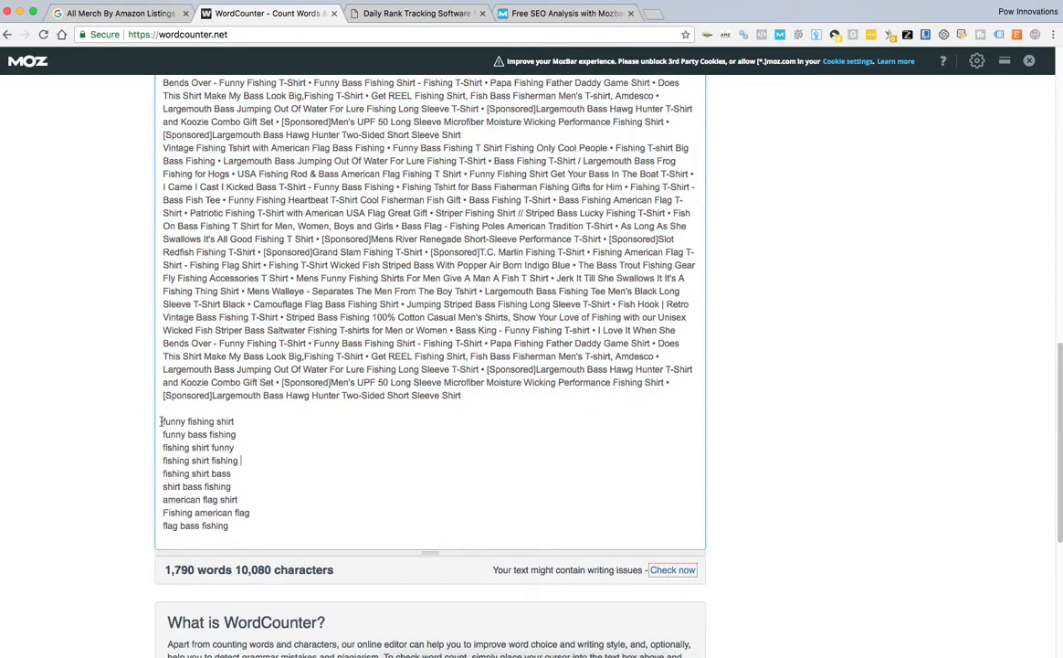
drag(164, 421, 230, 526)
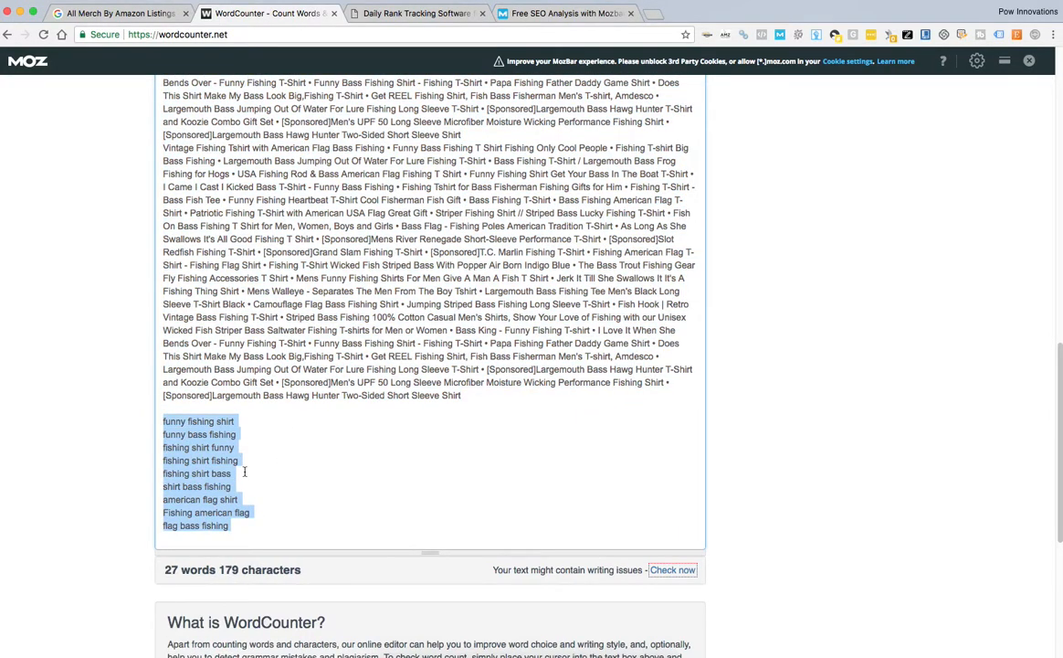
scroll(up, 3)
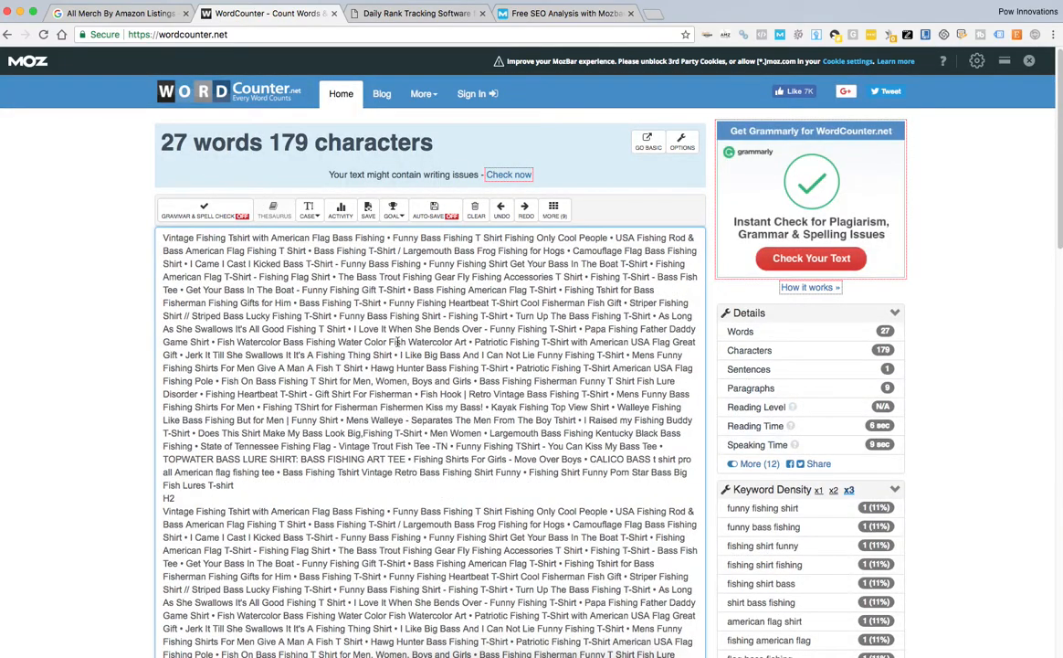
scroll(down, 3)
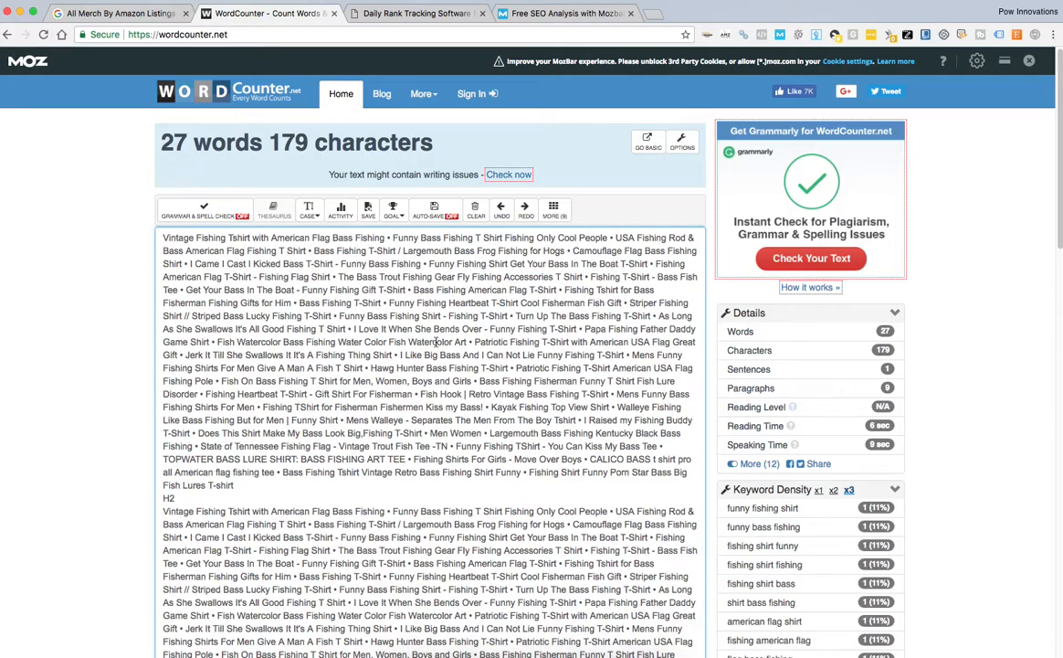
scroll(down, 3)
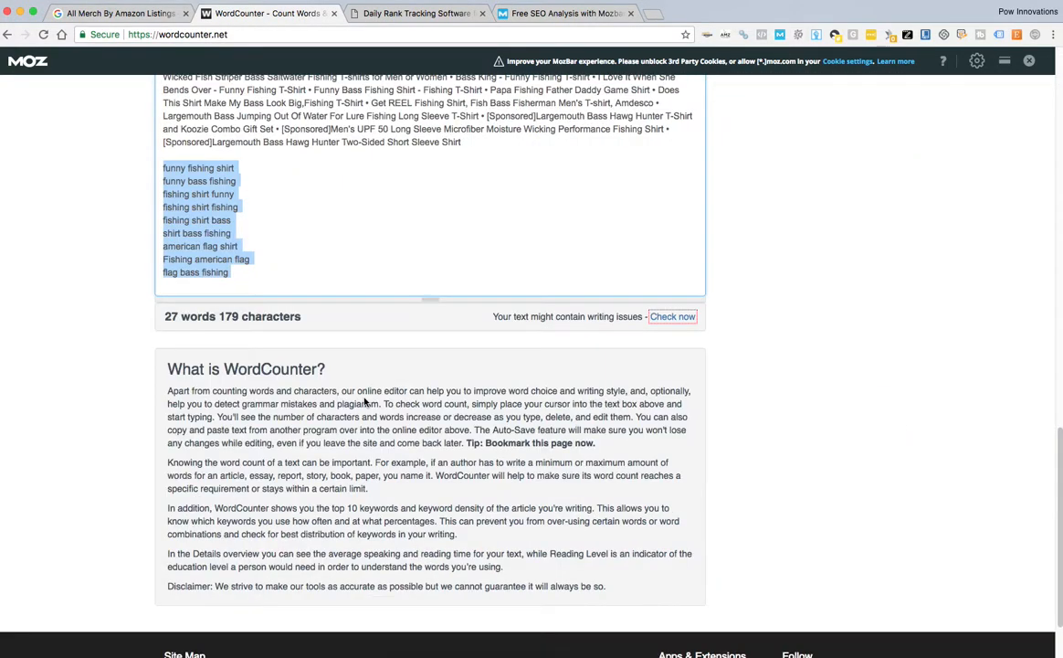